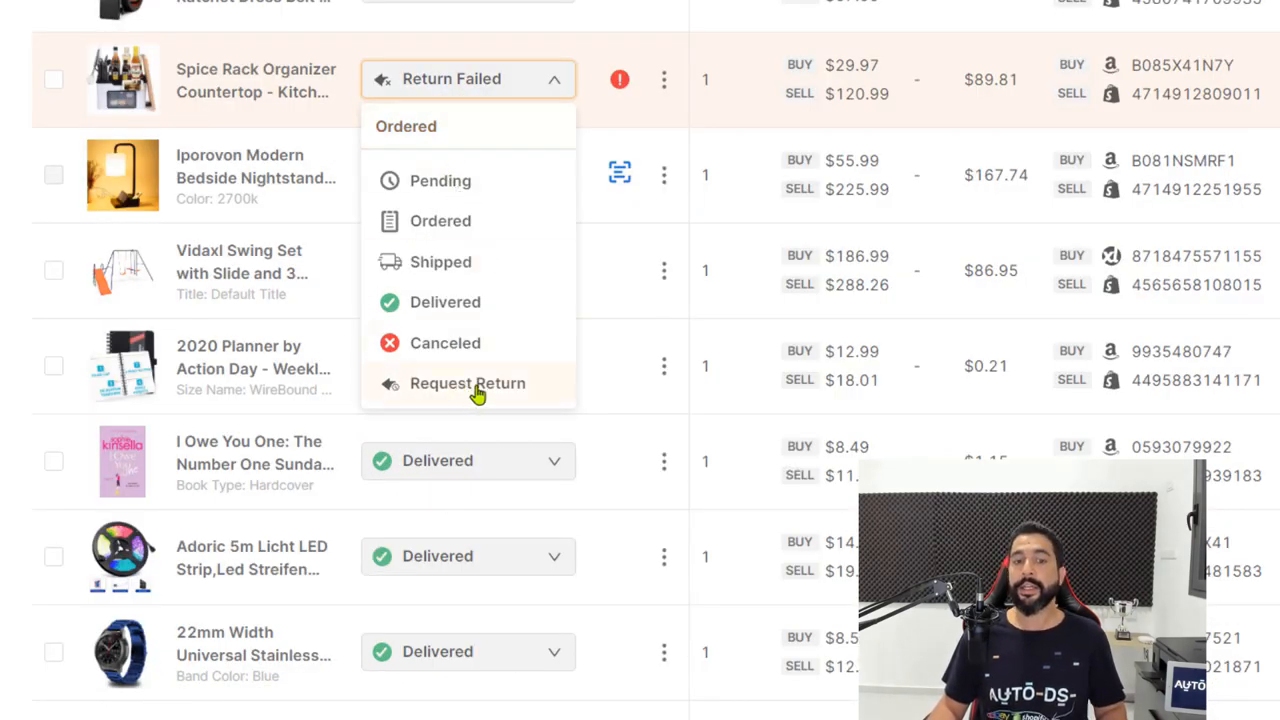
{"action": "mouse_move", "coordinate": [490, 400]}
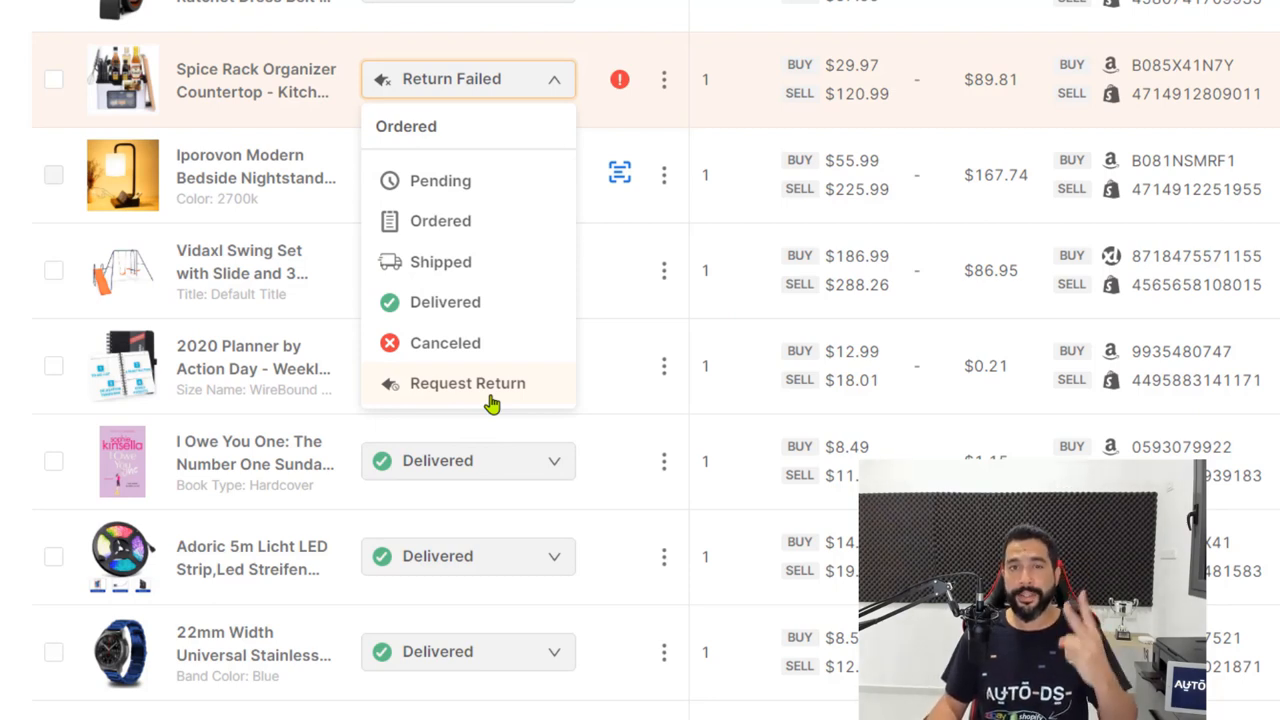
{"action": "mouse_move", "coordinate": [615, 315]}
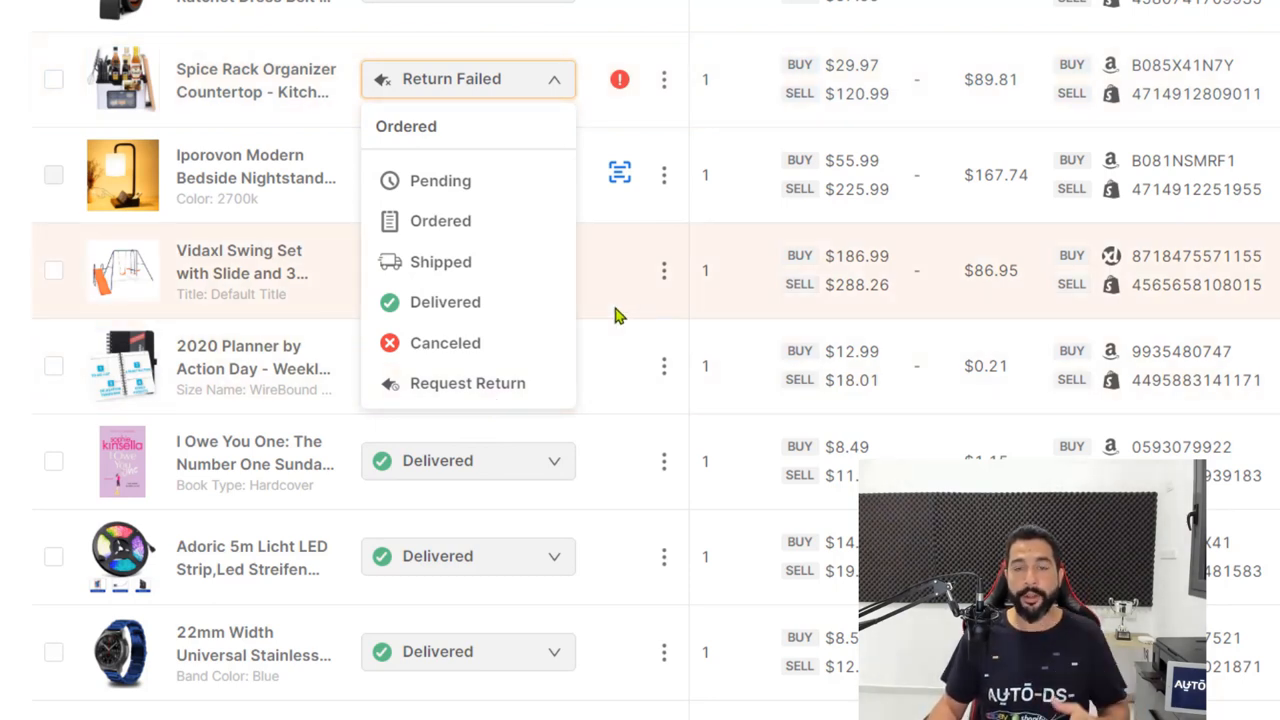
- Dismiss the Spice Rack Organizer order's status choices, keeping it marked Return Failed
{"action": "left_click", "coordinate": [619, 79]}
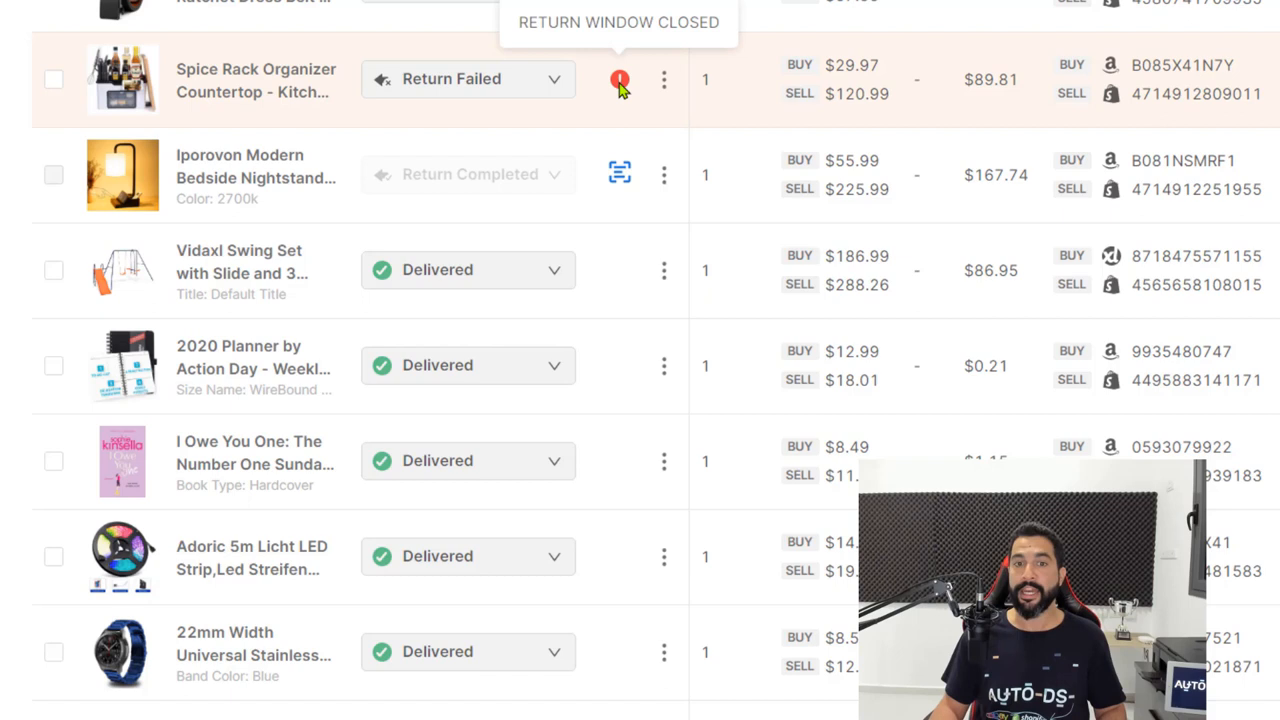
{"action": "mouse_move", "coordinate": [622, 90]}
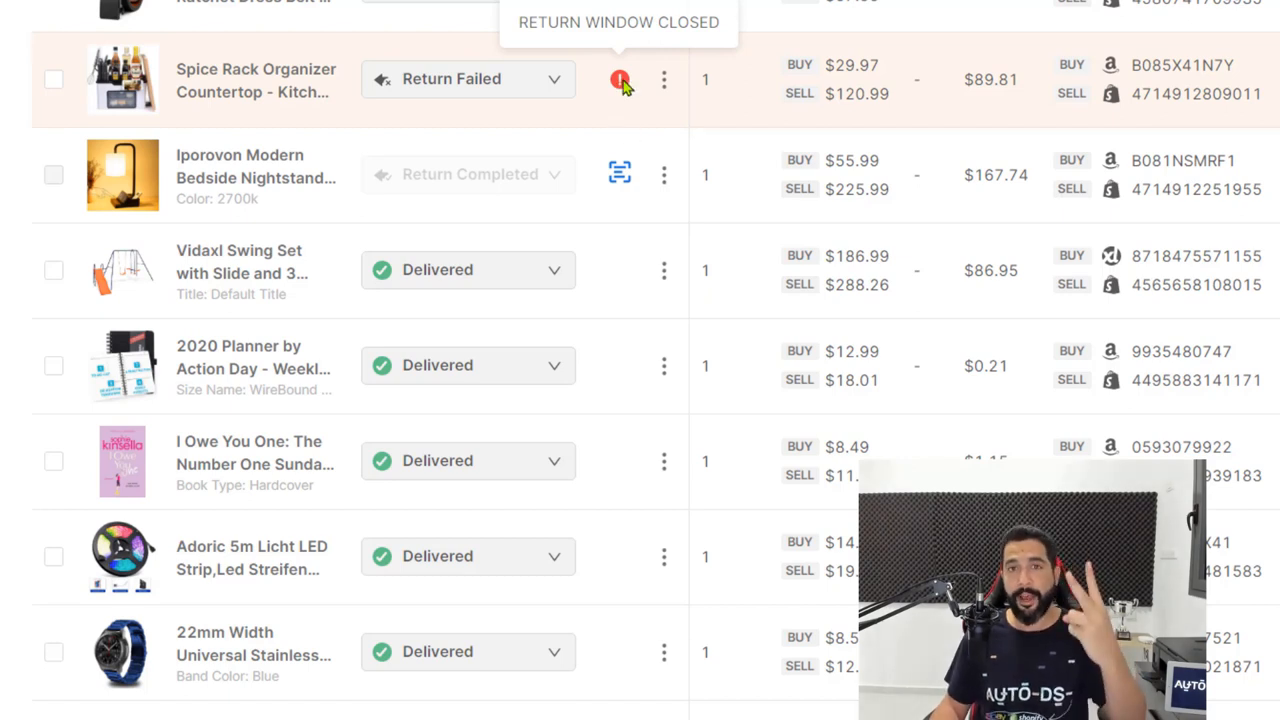
- Show the status choices, including Request Return, for the Spice Rack Organizer order
{"action": "left_click", "coordinate": [467, 79]}
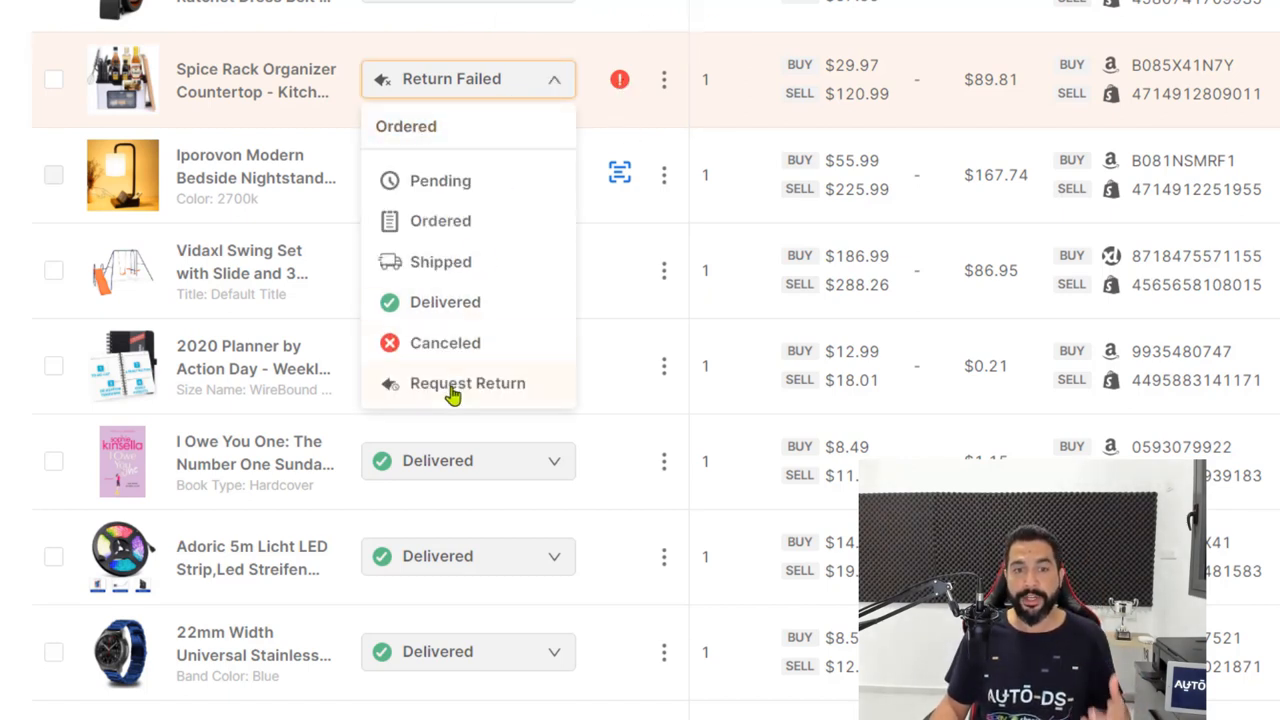
{"action": "mouse_move", "coordinate": [640, 225]}
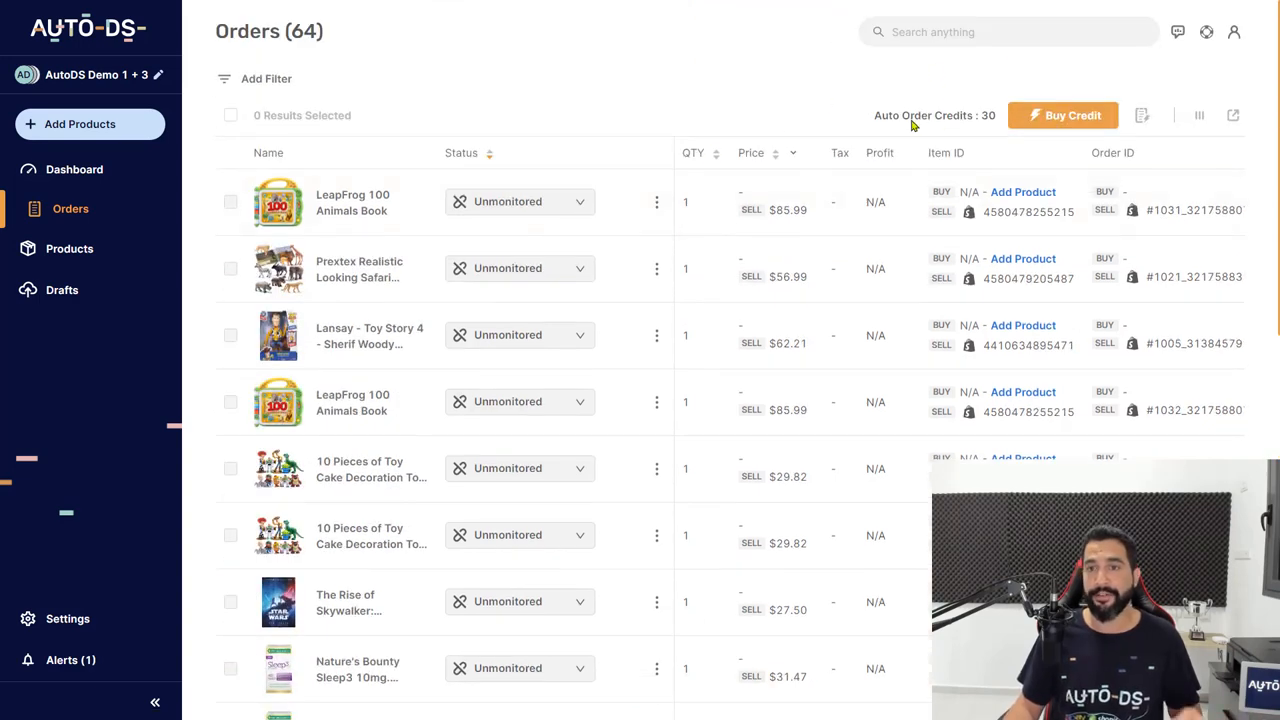
- Scroll the Orders table to the Spice Rack Organizer and Iporovon lamp rows
{"action": "left_click", "coordinate": [1142, 115]}
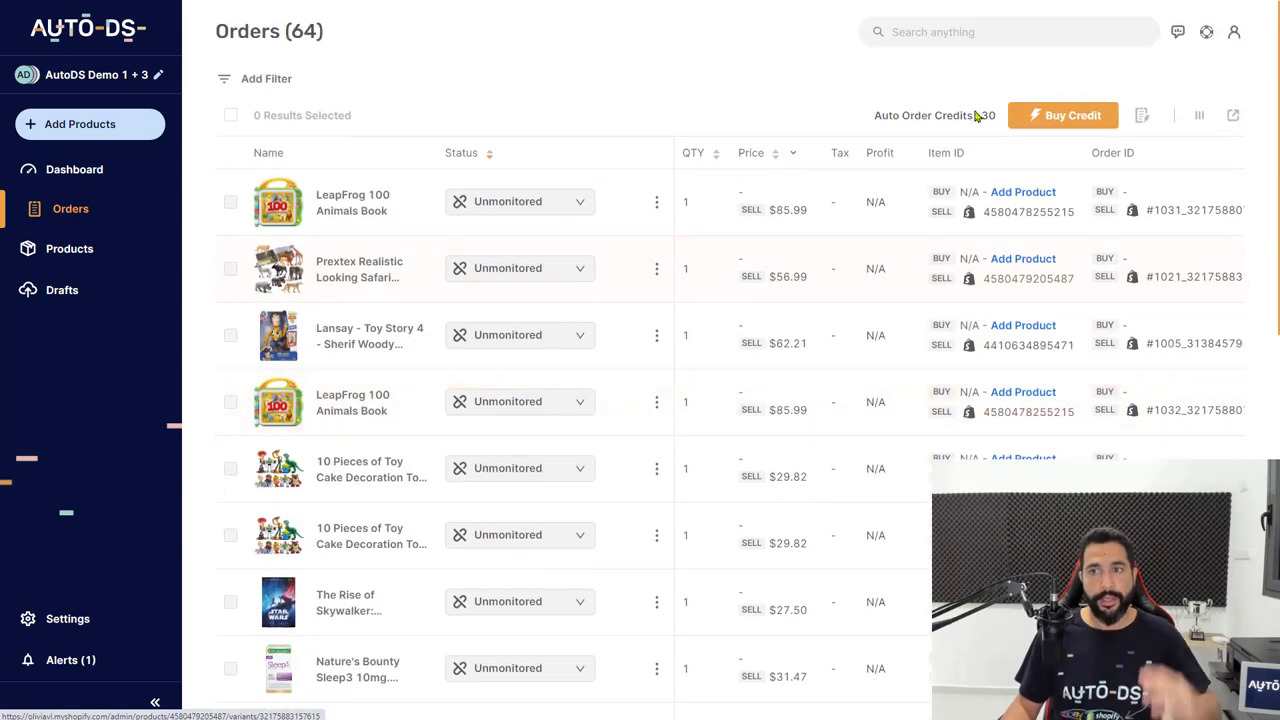
{"action": "scroll", "scroll_direction": "down", "scroll_amount": 3}
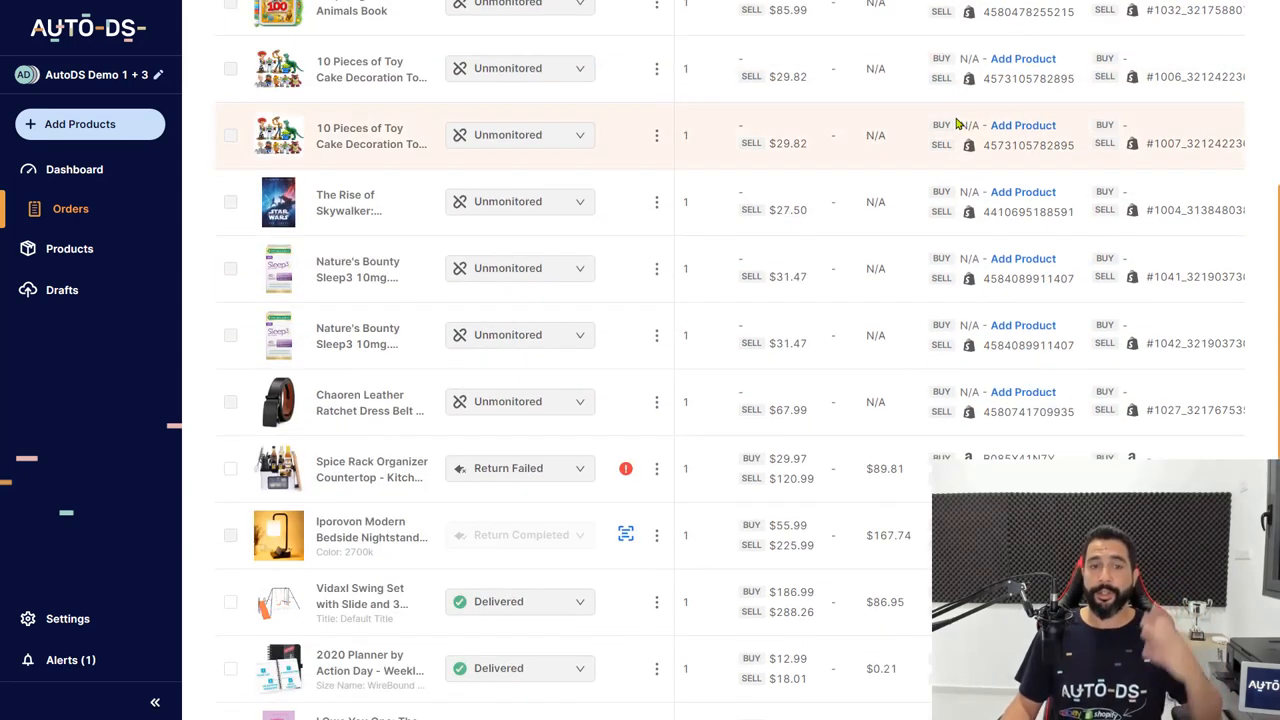
{"action": "scroll", "scroll_direction": "down", "scroll_amount": 3}
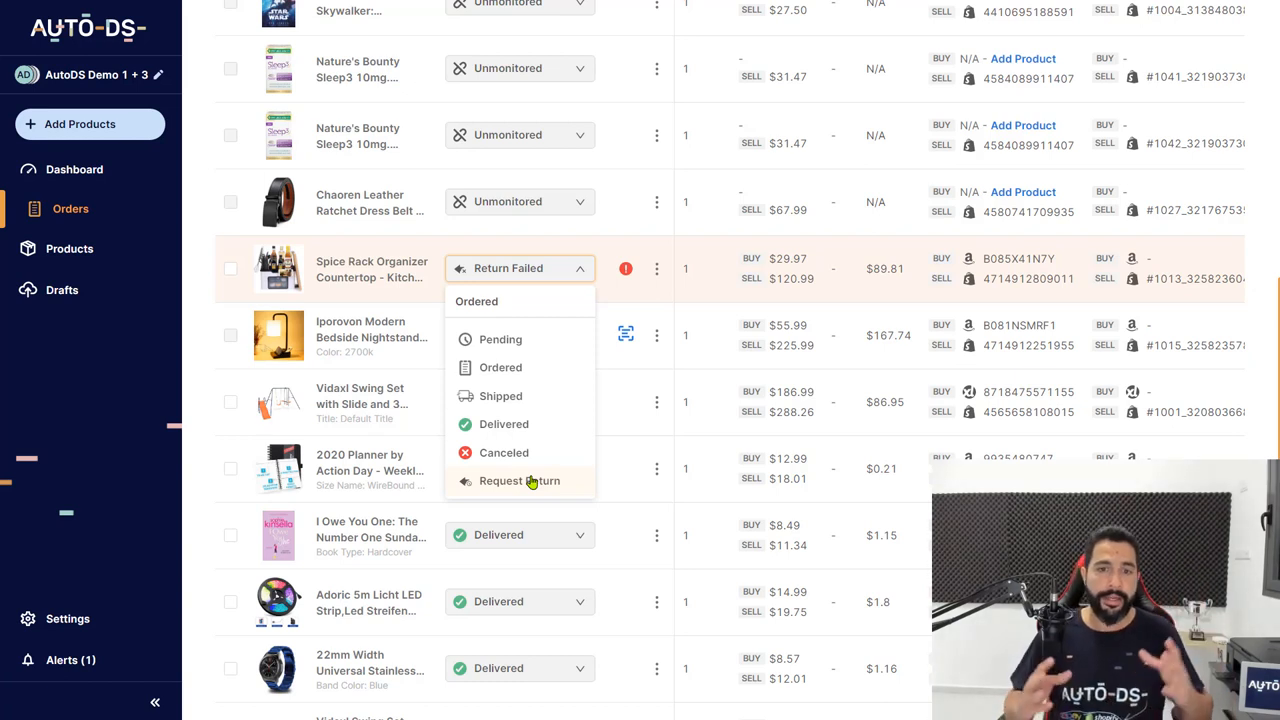
{"action": "mouse_move", "coordinate": [205, 247]}
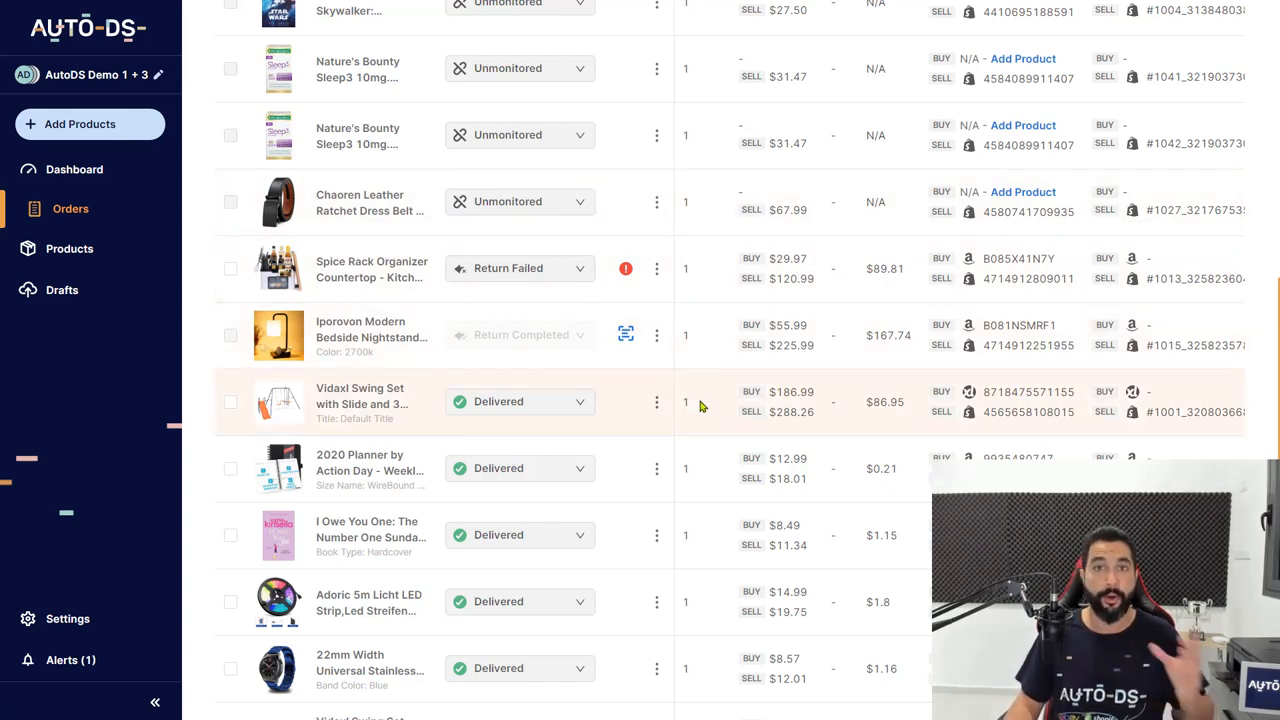
{"action": "scroll", "scroll_direction": "down", "scroll_amount": 3}
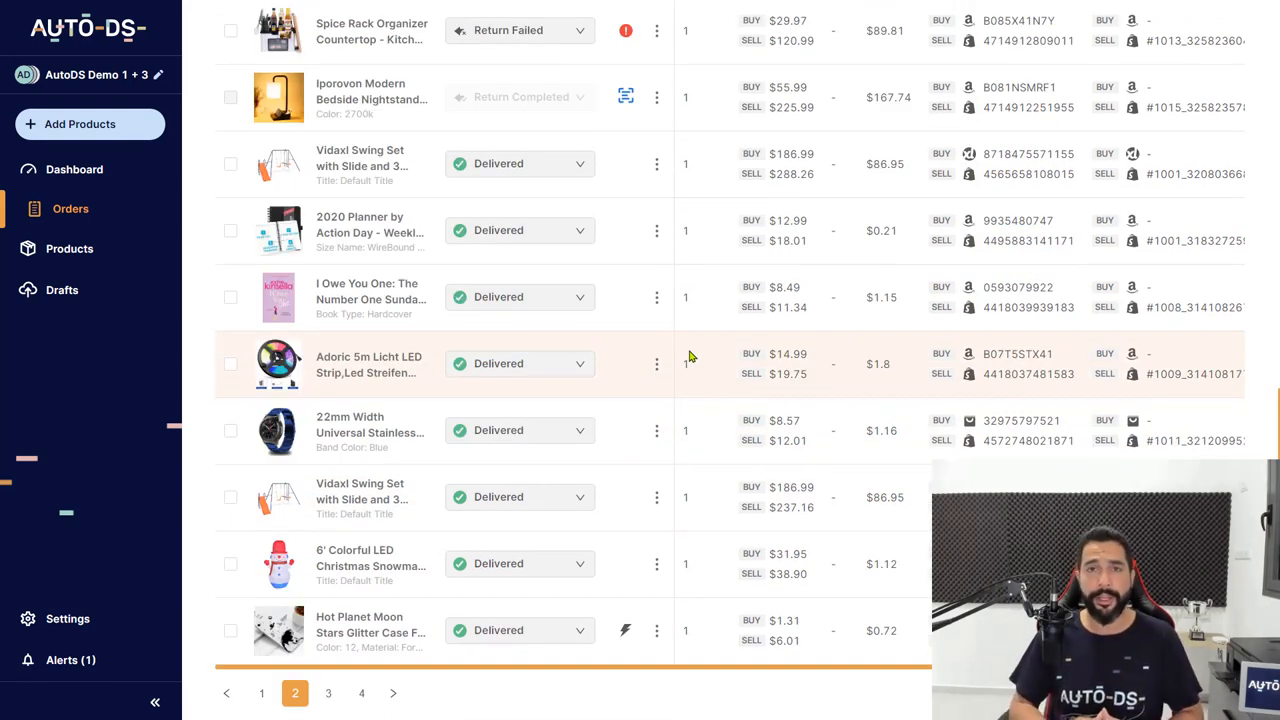
{"action": "scroll", "scroll_direction": "up", "scroll_amount": 3}
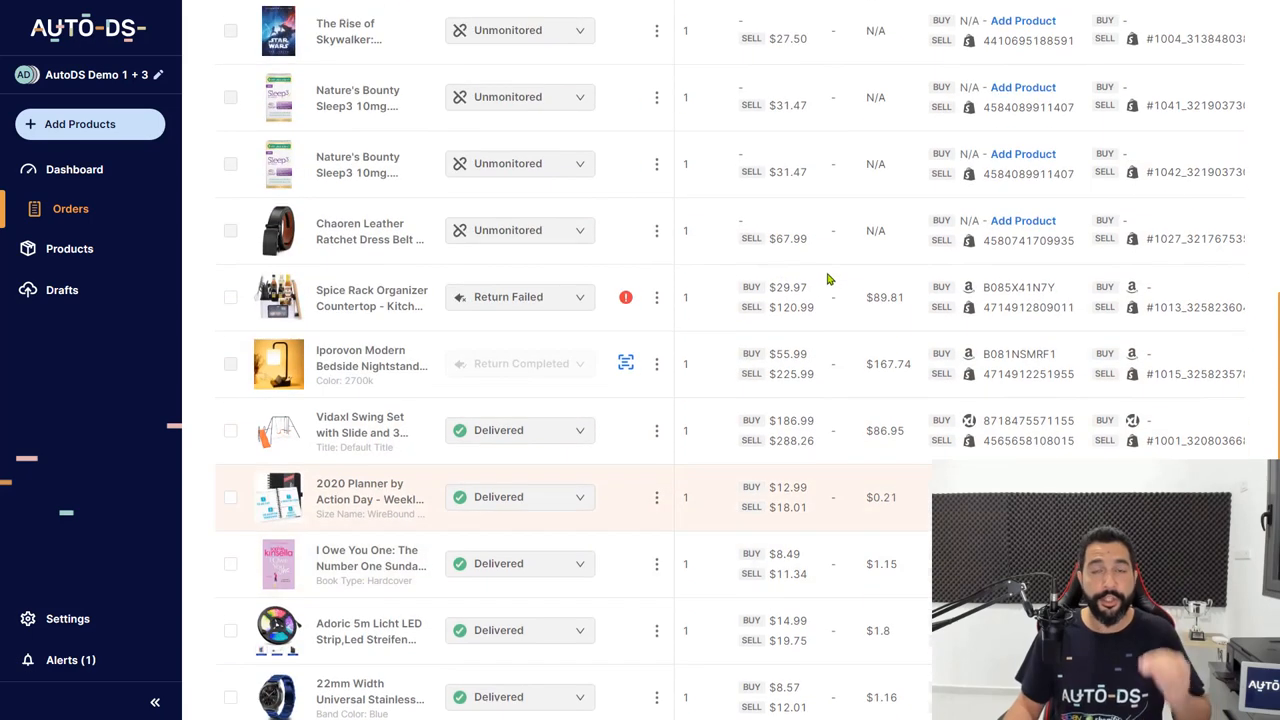
{"action": "scroll", "scroll_direction": "up", "scroll_amount": 3}
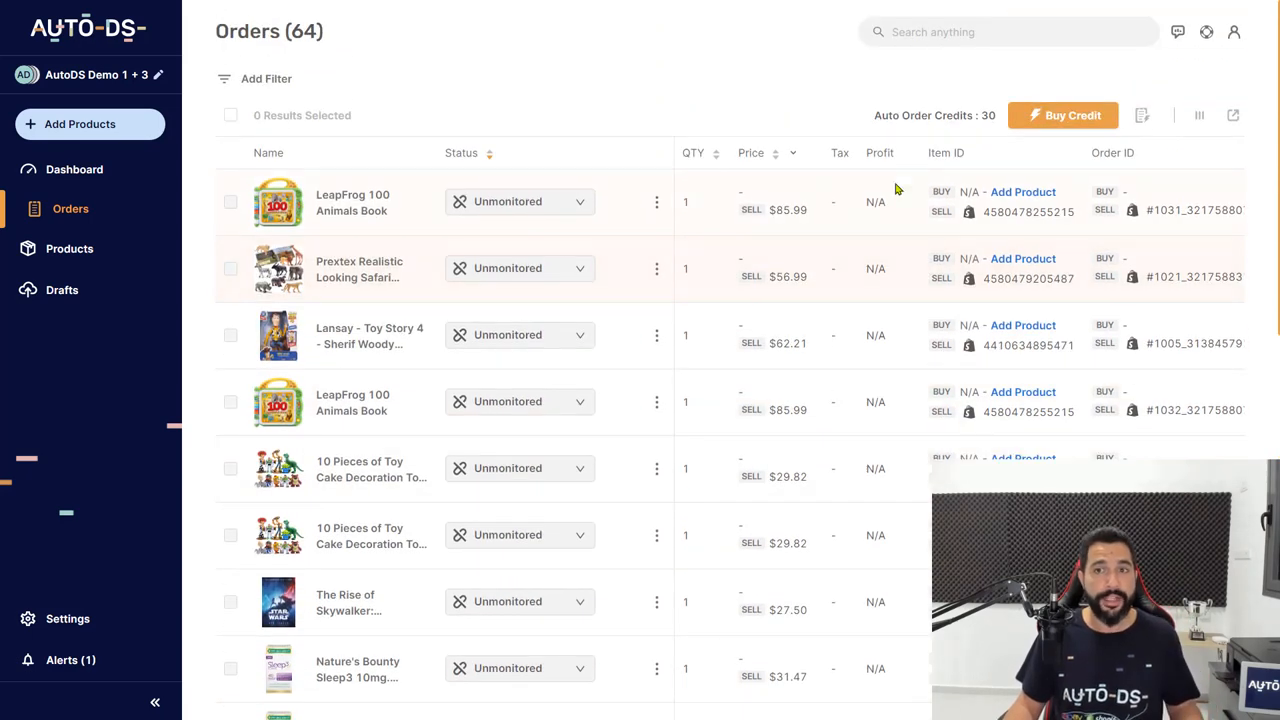
{"action": "mouse_move", "coordinate": [988, 123]}
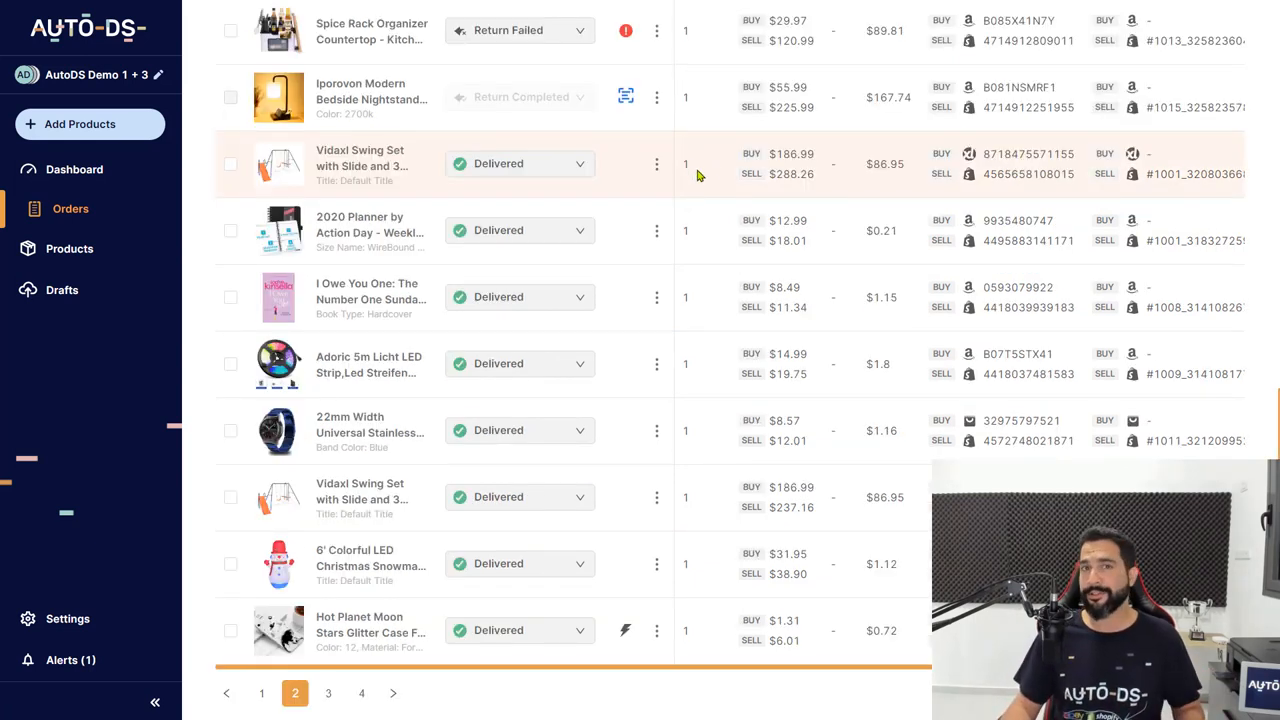
{"action": "mouse_move", "coordinate": [730, 224]}
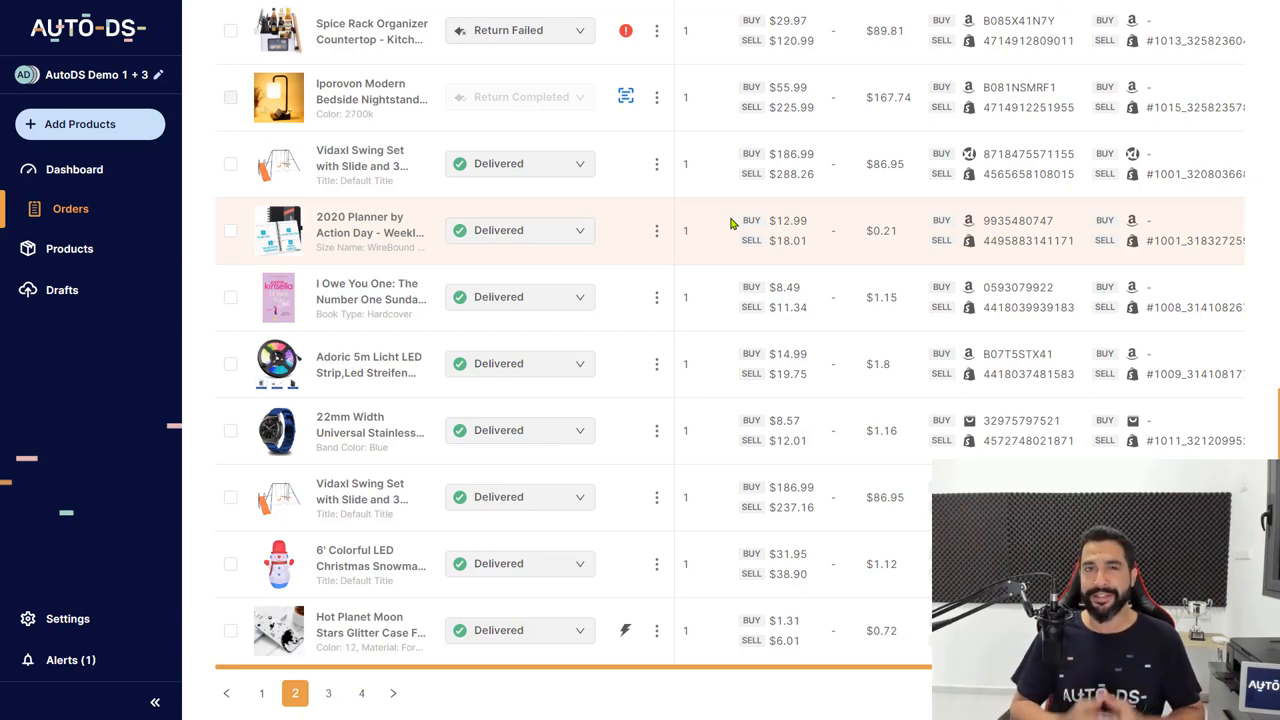
{"action": "mouse_move", "coordinate": [709, 224]}
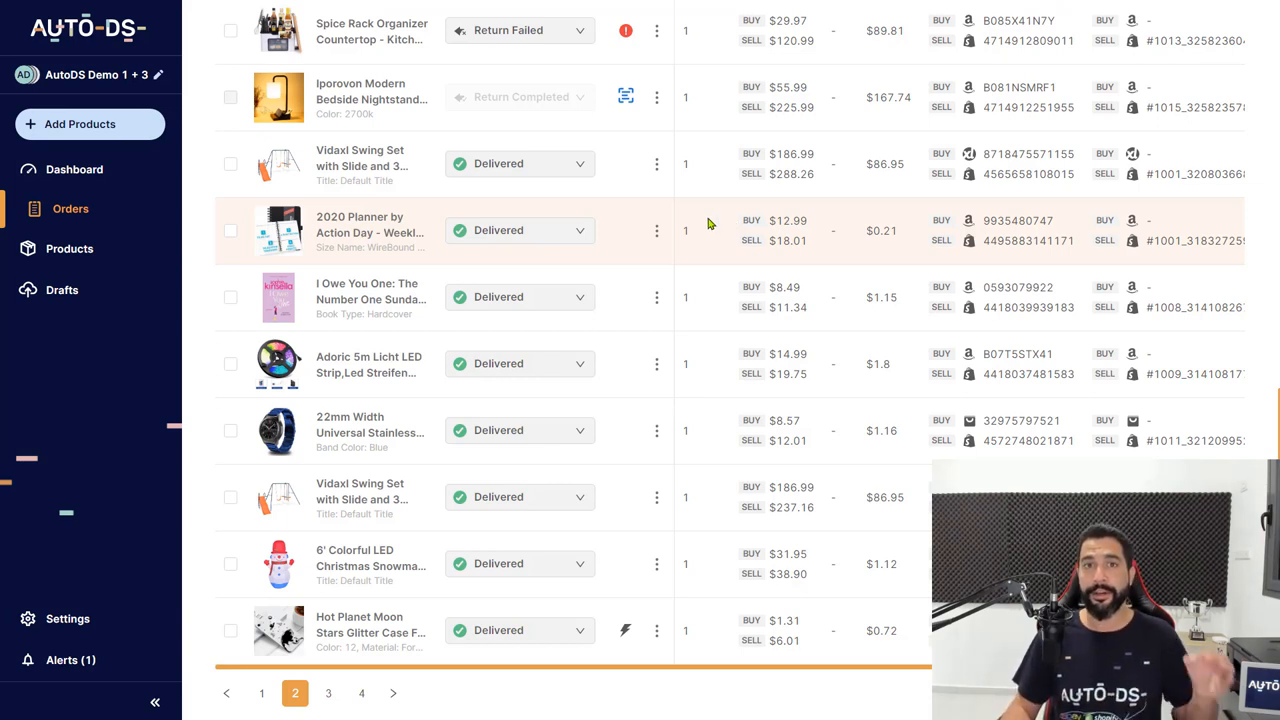